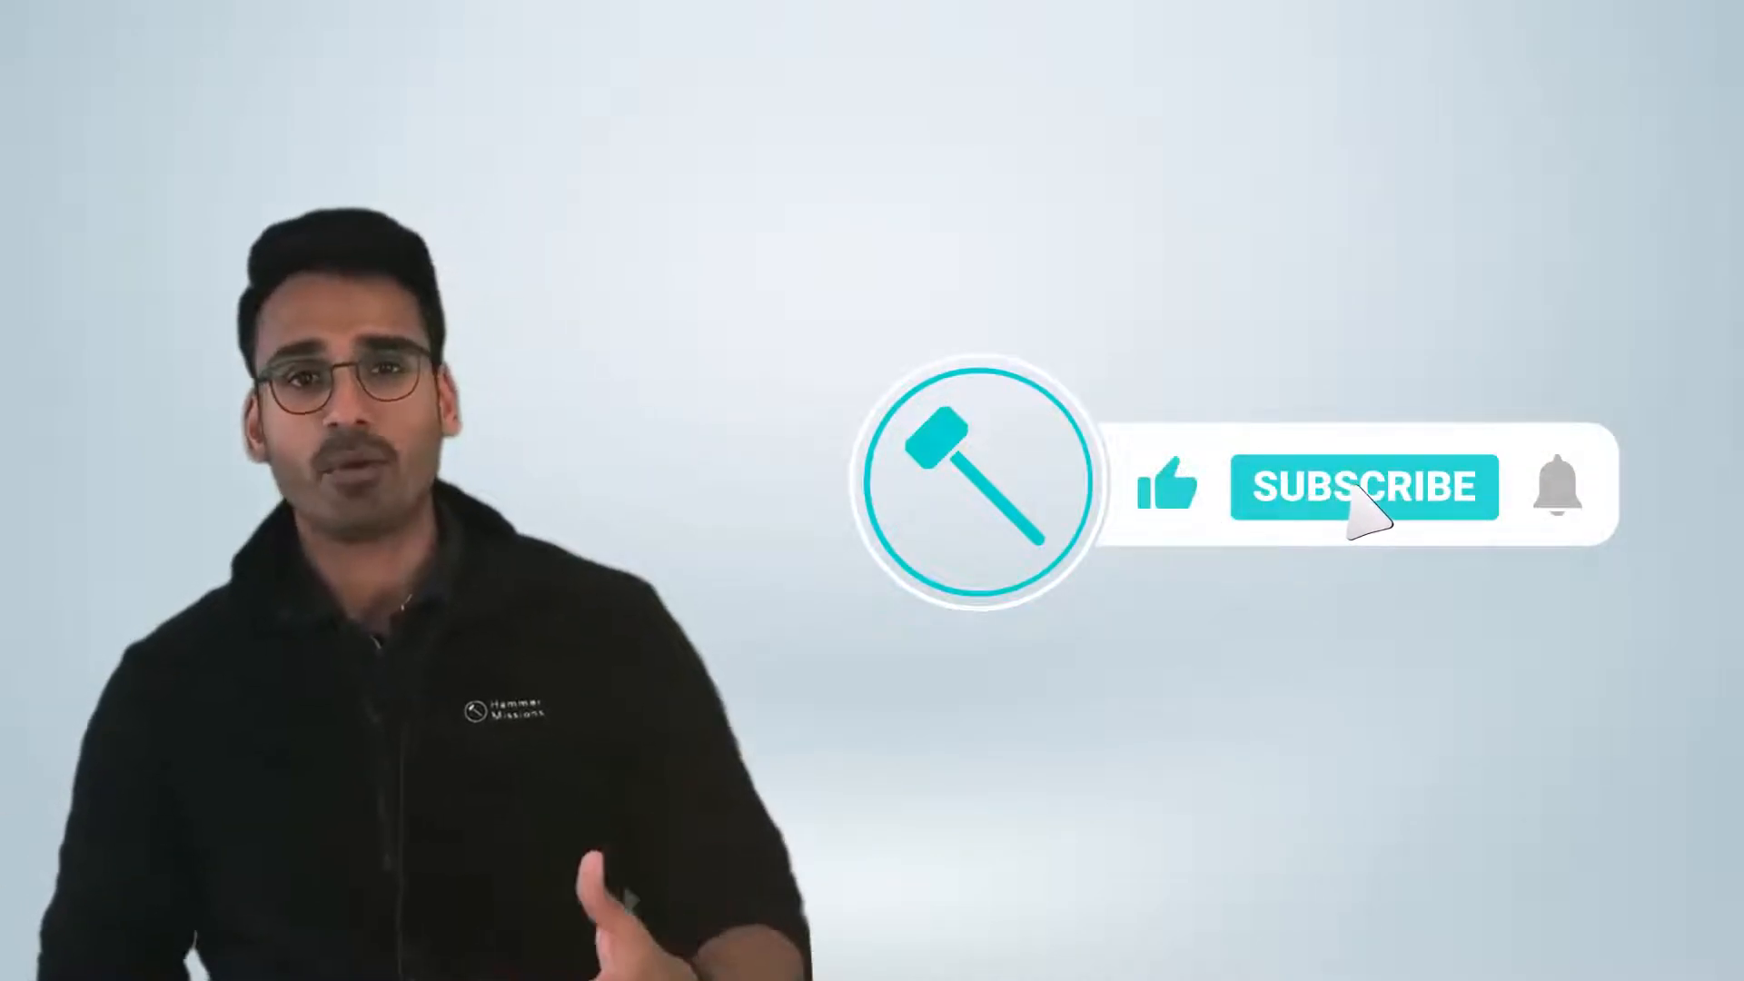
{"action": "left_click", "coordinate": [1364, 487]}
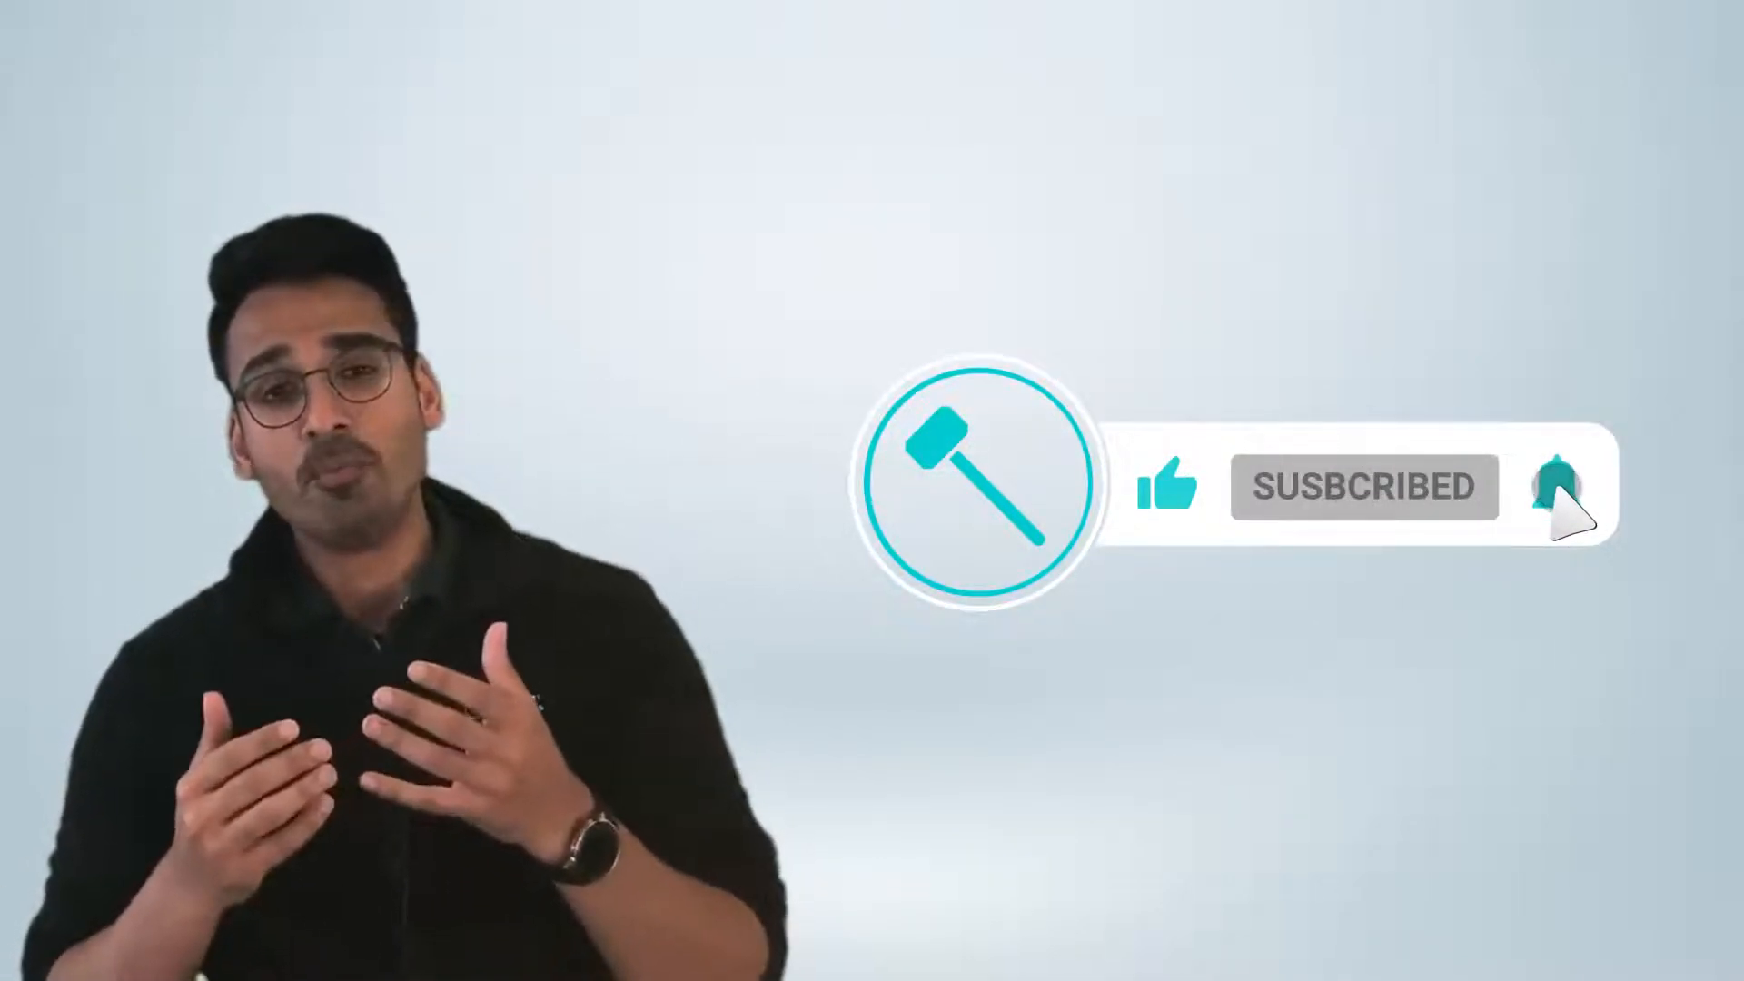